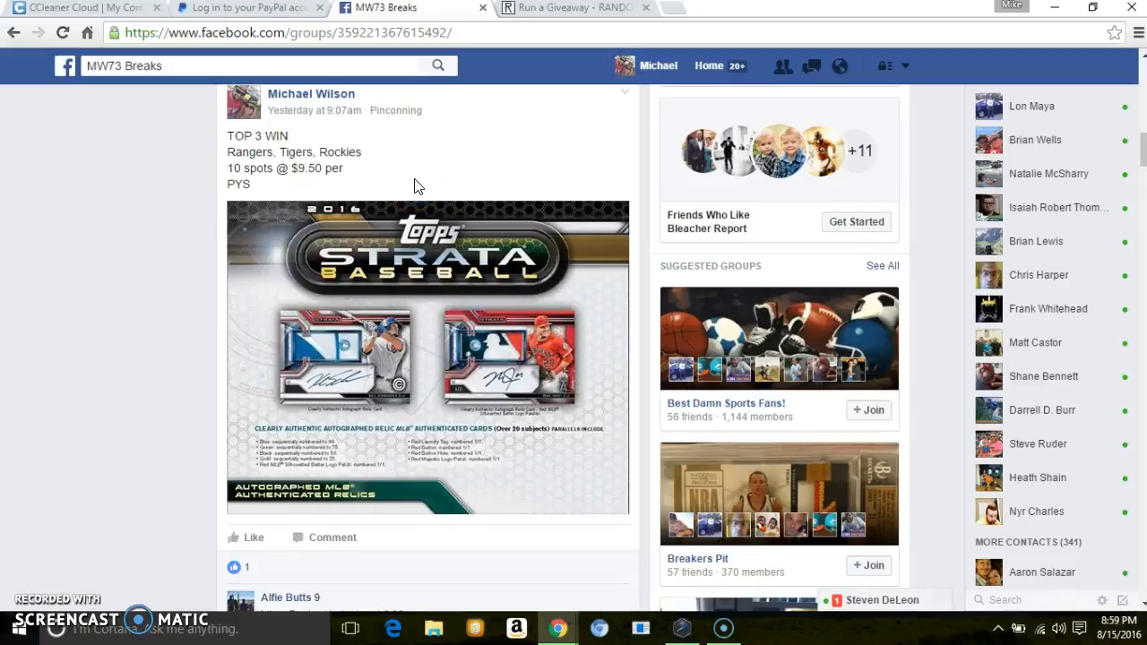
- Copy the numbered ten-entry list from the comments and post a 'LIVE' comment on the giveaway post
{"action": "scroll", "scroll_direction": "down", "scroll_amount": 3}
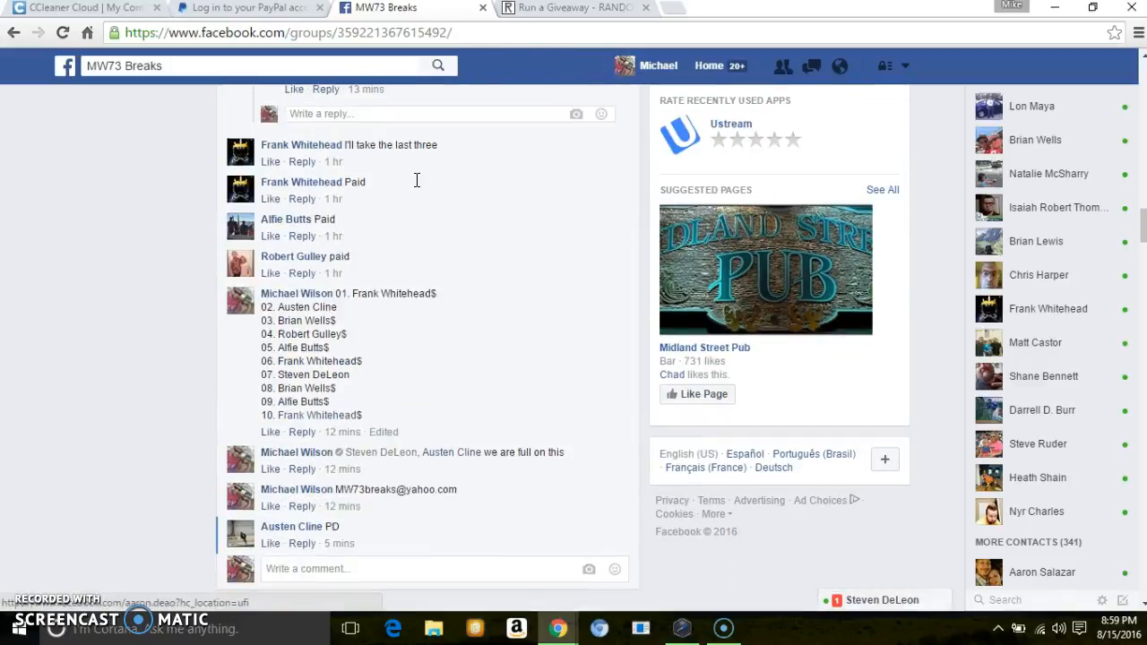
{"action": "scroll", "scroll_direction": "down", "scroll_amount": 3}
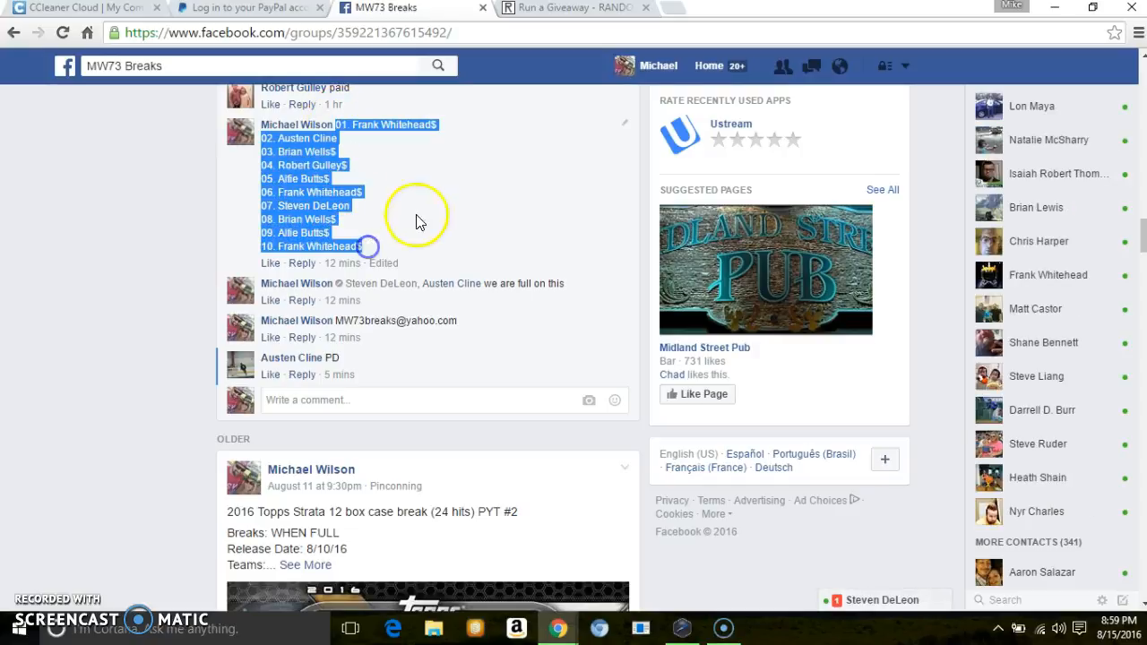
{"action": "left_click", "coordinate": [355, 399]}
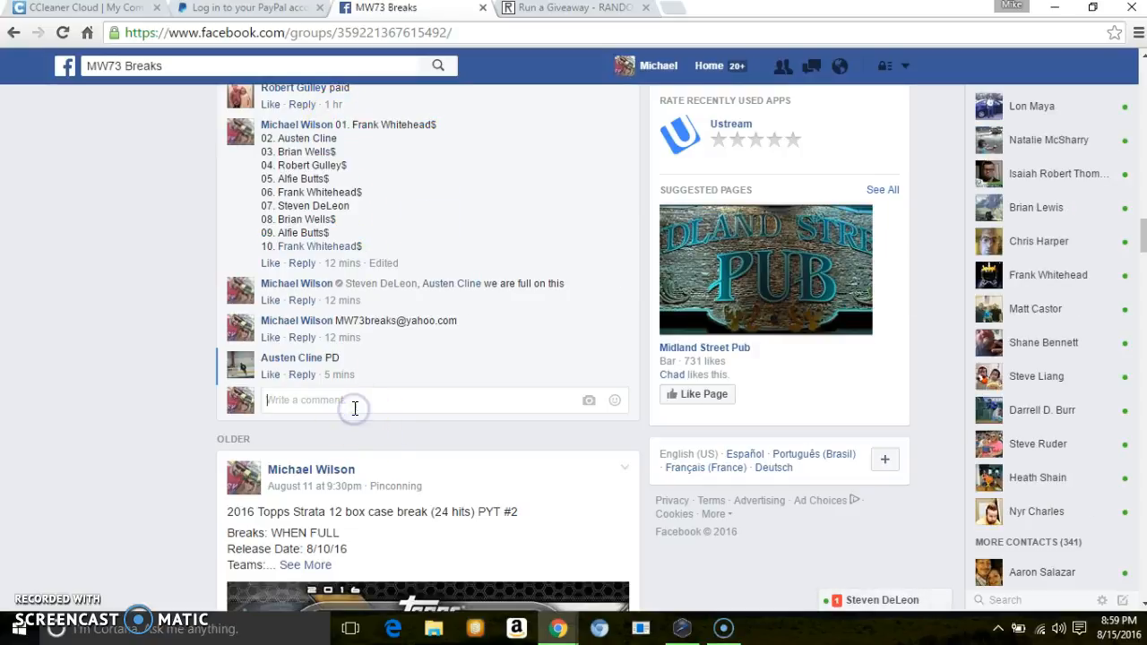
{"action": "type", "text": "LIVE"}
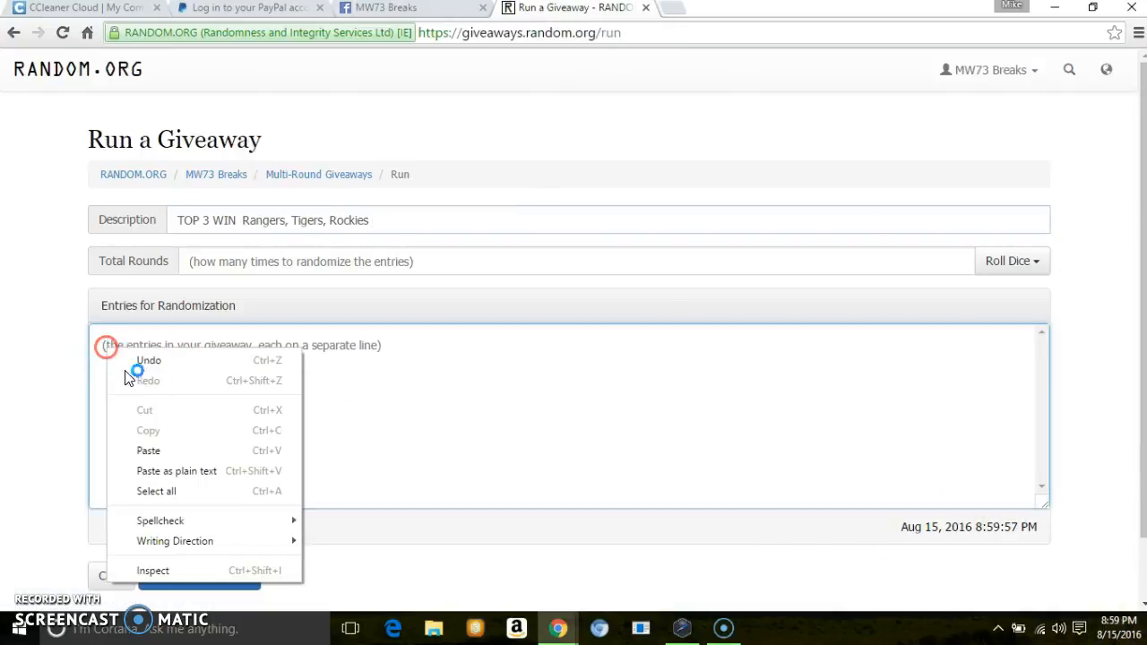
- Paste the ten entries, accept the dice roll of 6 rounds, and request to begin the giveaway
{"action": "left_click", "coordinate": [147, 450]}
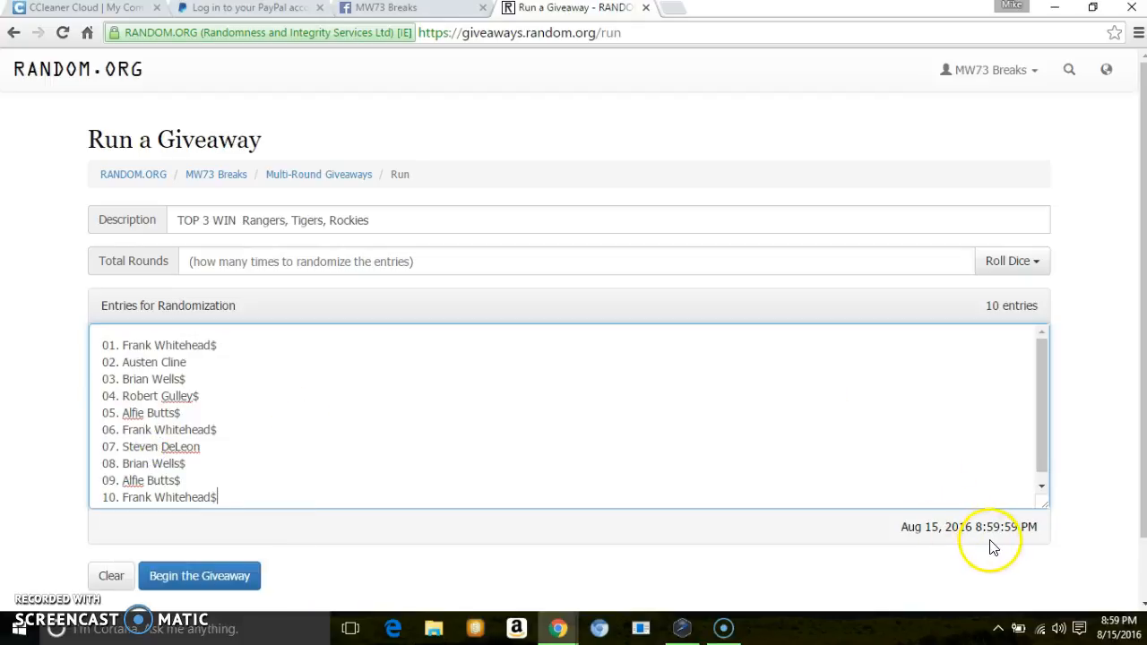
{"action": "mouse_move", "coordinate": [882, 269]}
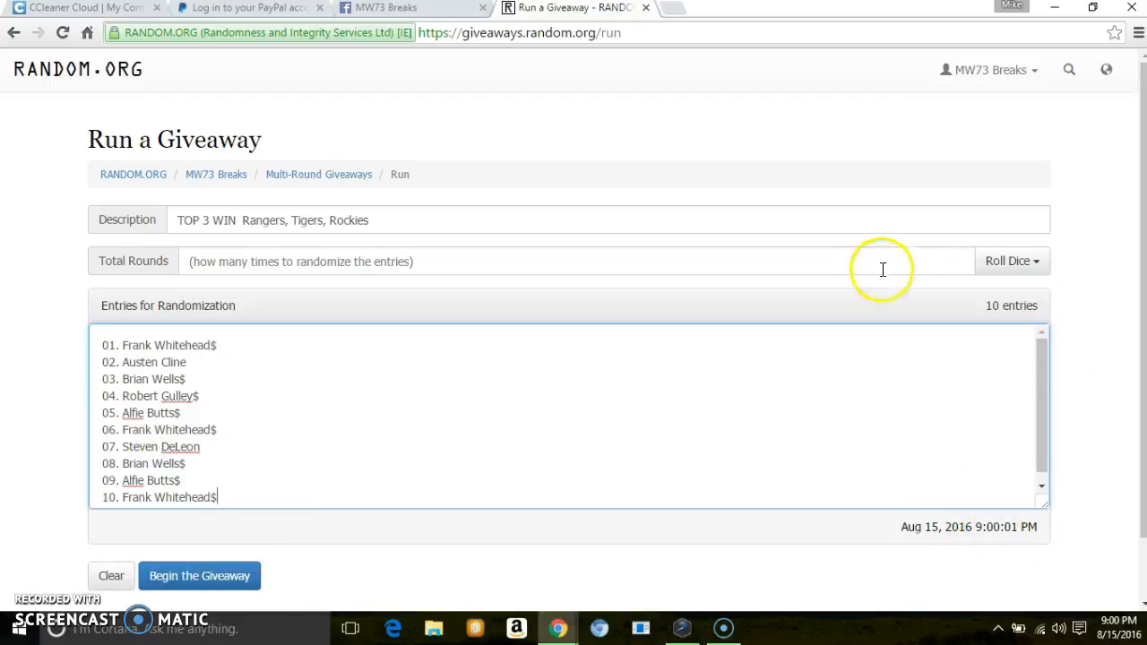
{"action": "left_click", "coordinate": [1010, 261]}
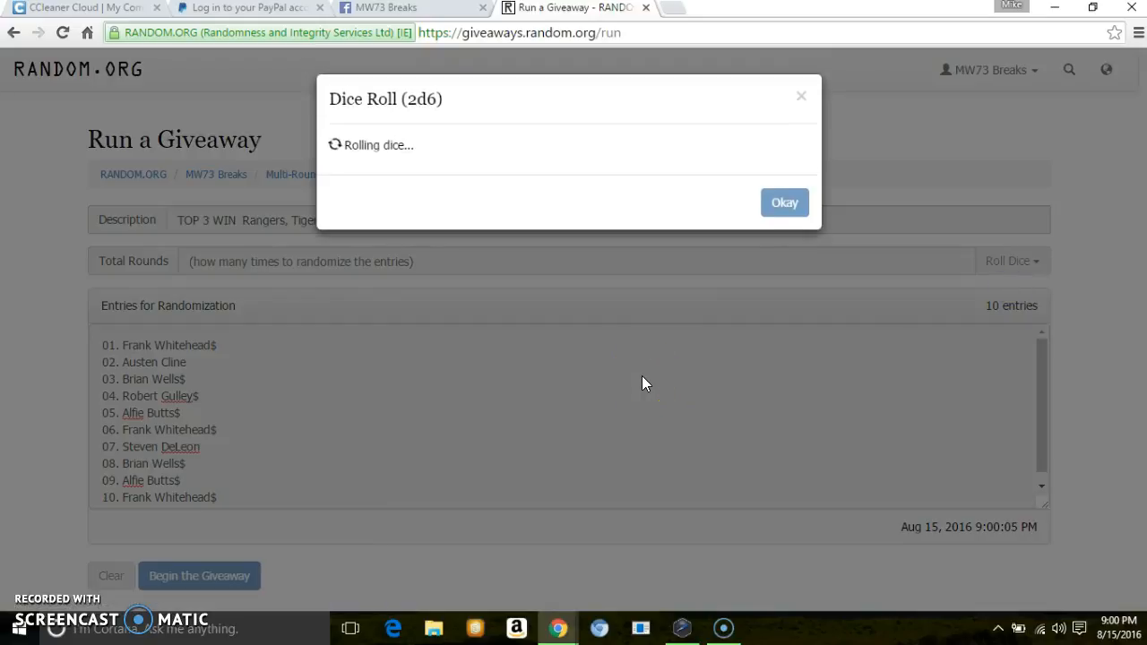
{"action": "left_click", "coordinate": [783, 202]}
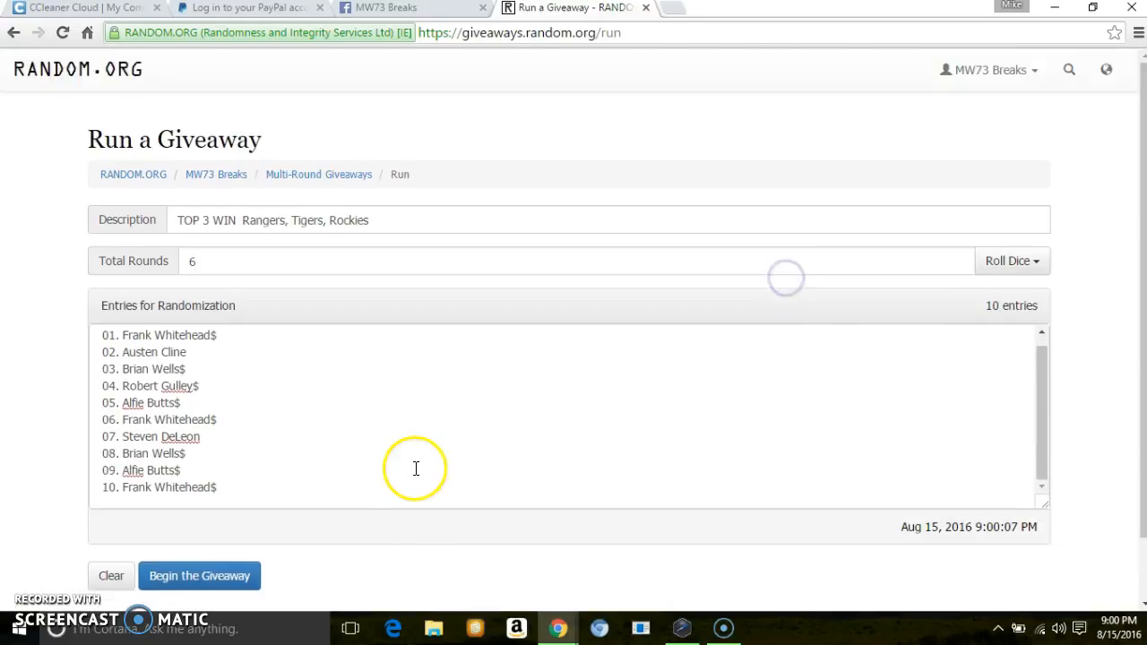
{"action": "left_click", "coordinate": [199, 575]}
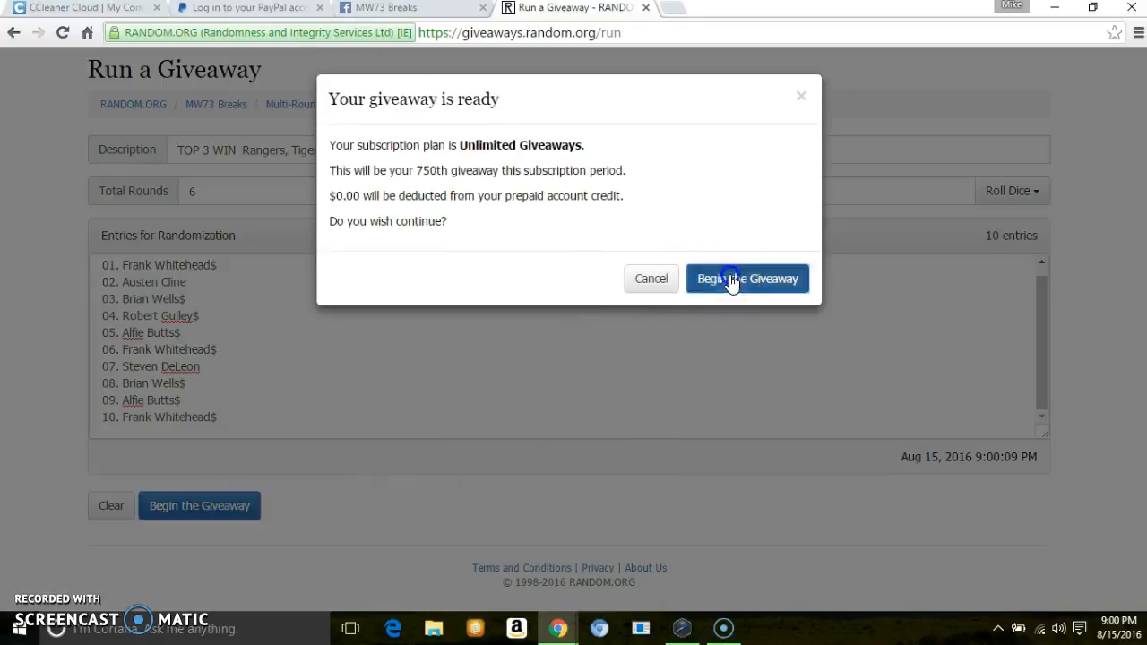
- Confirm the start and run rounds 1 through 6 to a completed, verified final list
{"action": "left_click", "coordinate": [747, 280]}
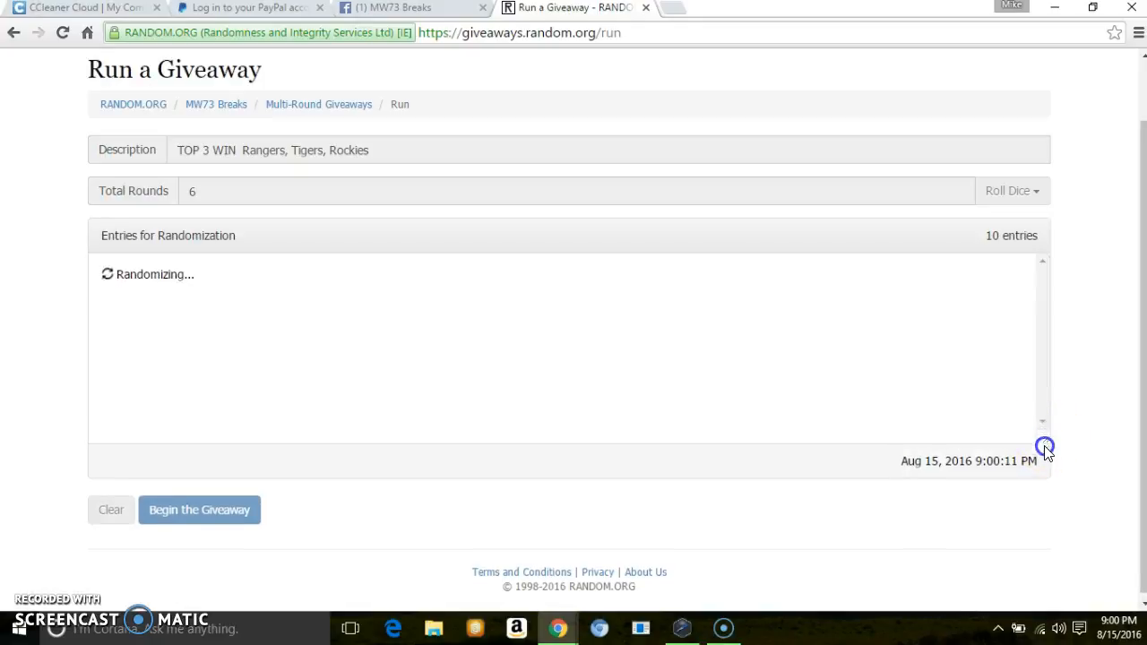
{"action": "left_click", "coordinate": [199, 509]}
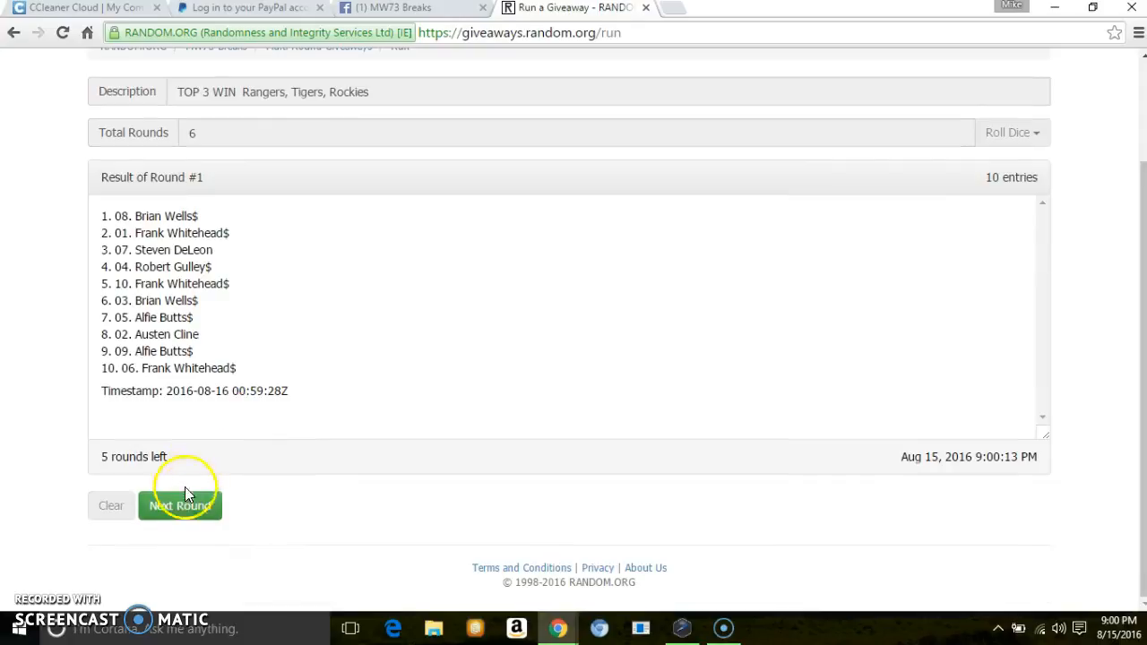
{"action": "left_click", "coordinate": [179, 505]}
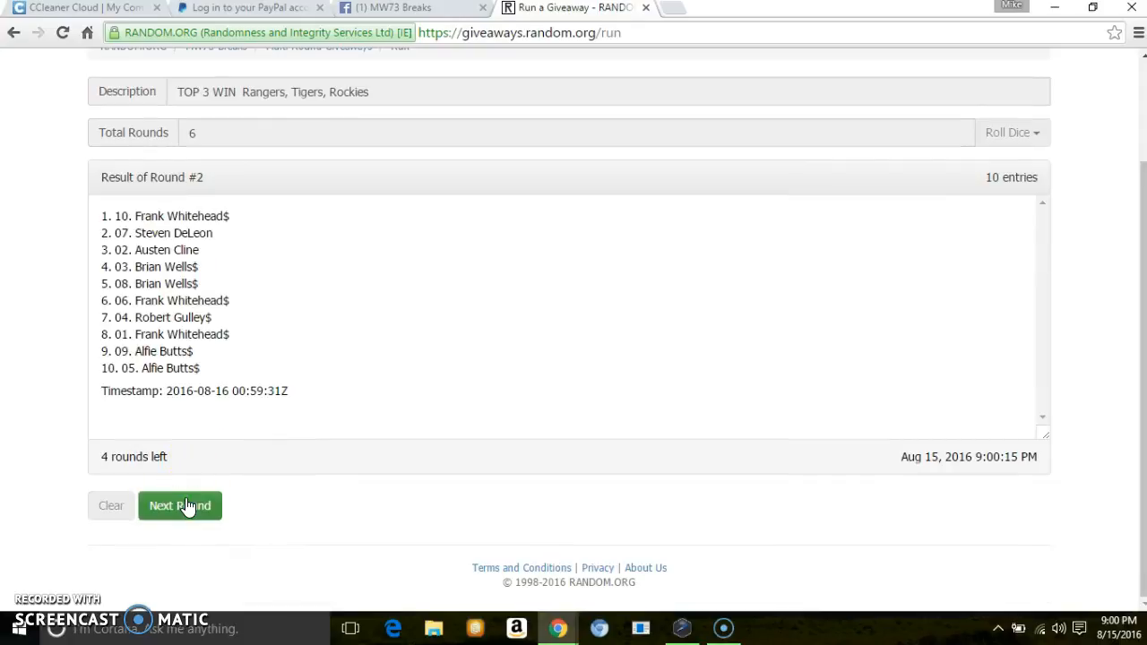
{"action": "left_click", "coordinate": [180, 505]}
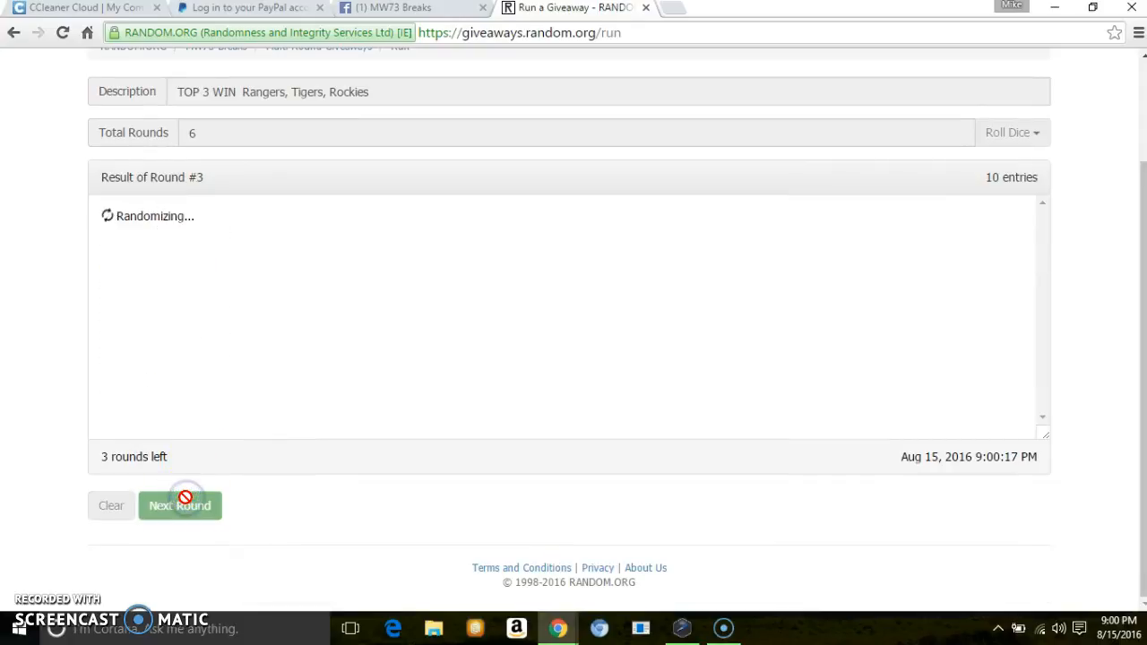
{"action": "left_click", "coordinate": [179, 506]}
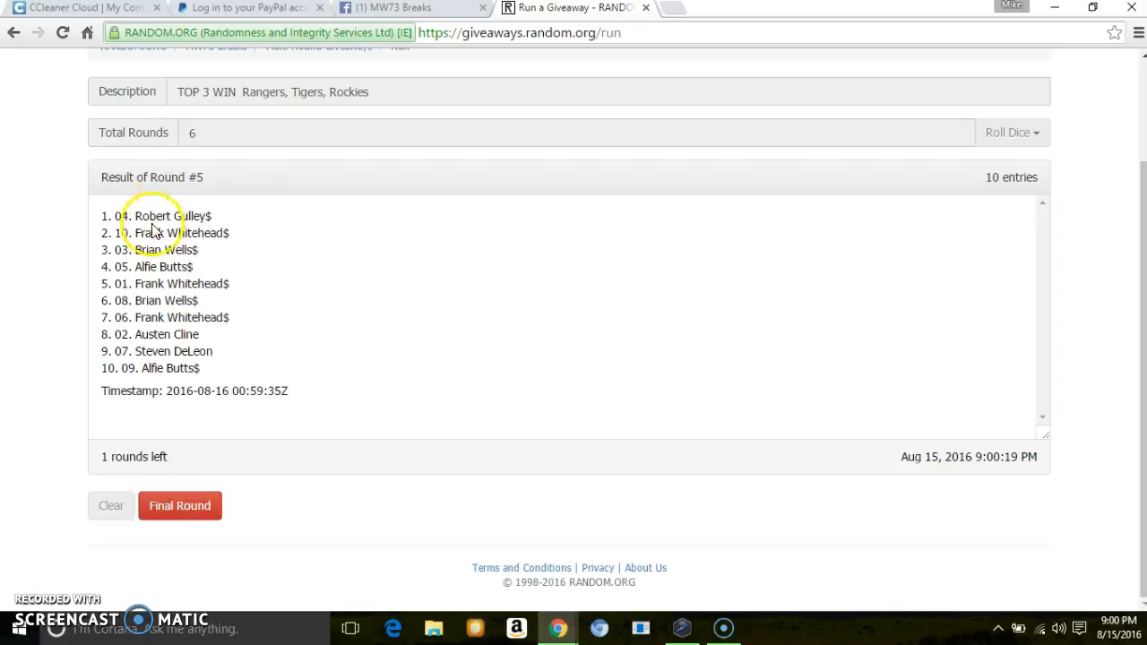
{"action": "mouse_move", "coordinate": [308, 269]}
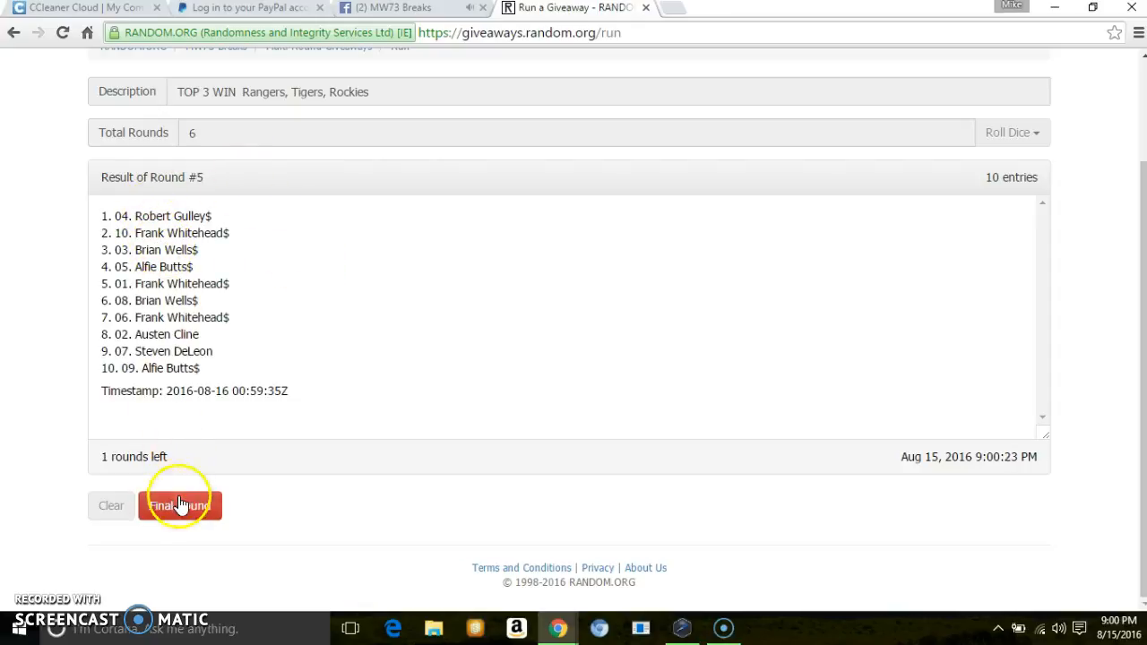
{"action": "left_click", "coordinate": [180, 505]}
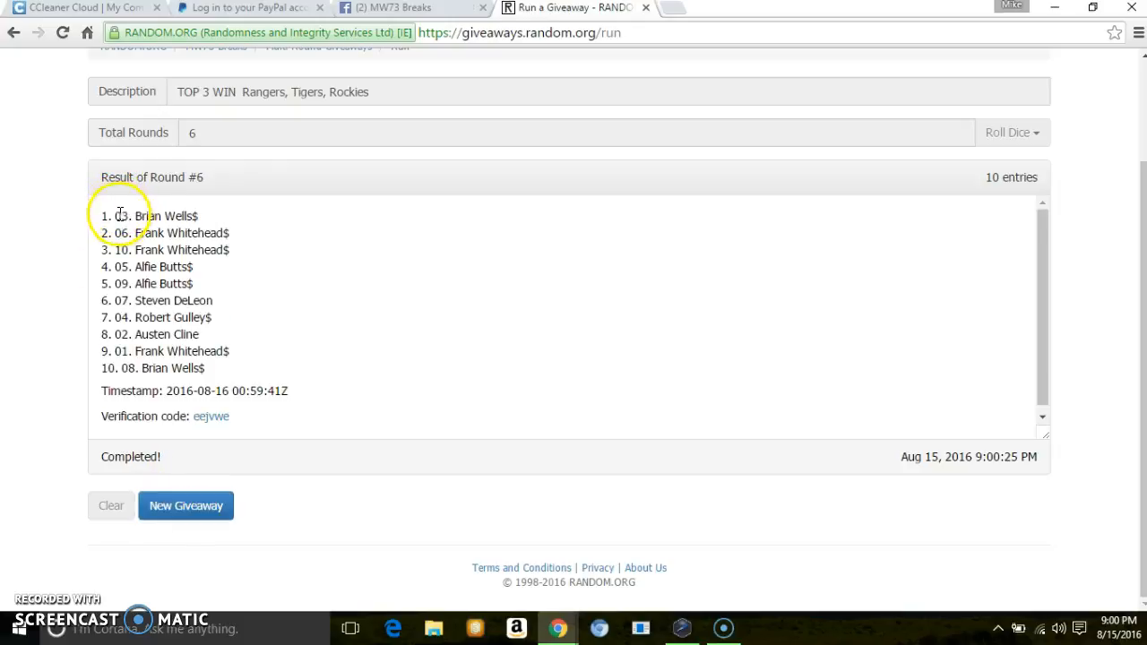
- Select the first three lines of the Round #6 results as winners and return to the MW73 Breaks tab
{"action": "left_click_drag", "start_coordinate": [117, 215], "coordinate": [231, 250]}
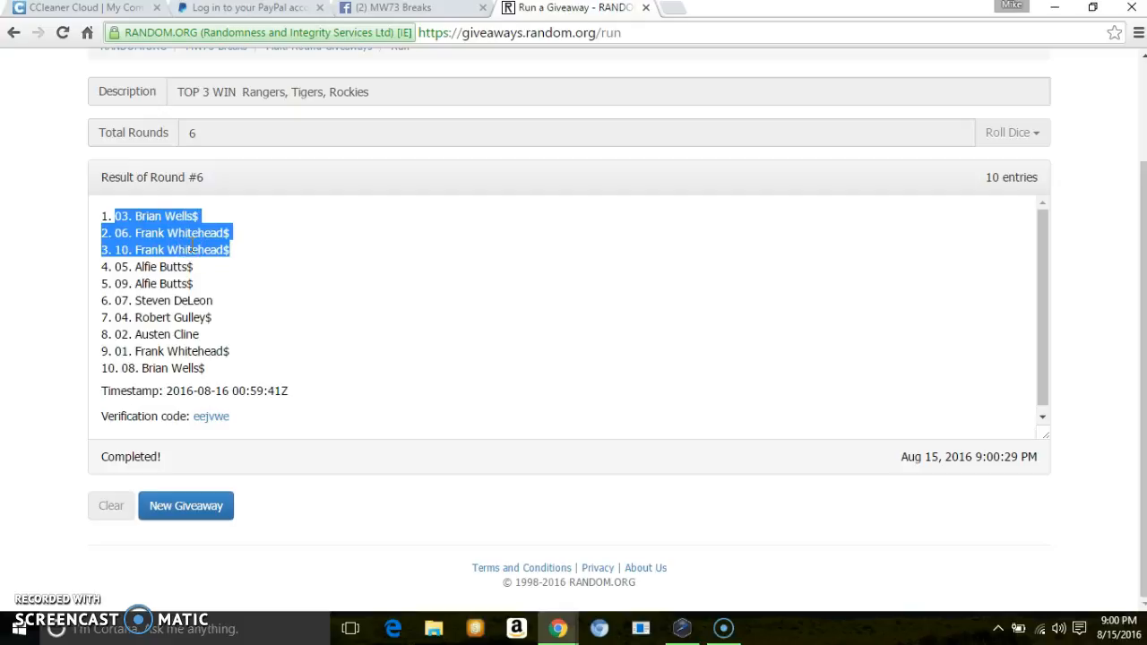
{"action": "mouse_move", "coordinate": [176, 315]}
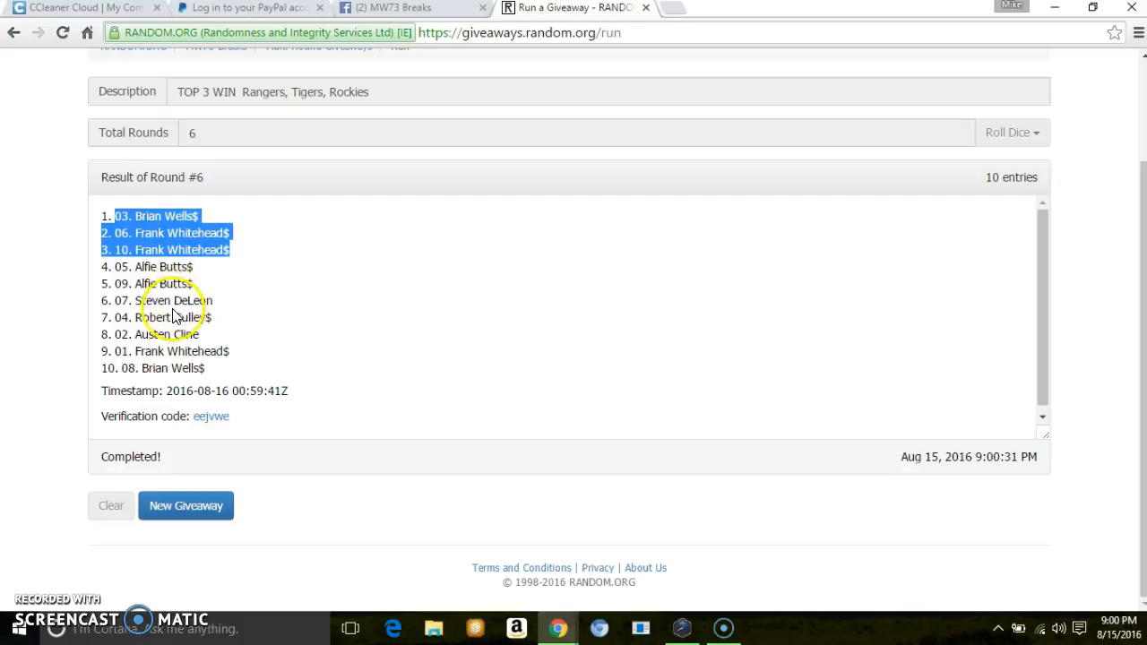
{"action": "mouse_move", "coordinate": [211, 416]}
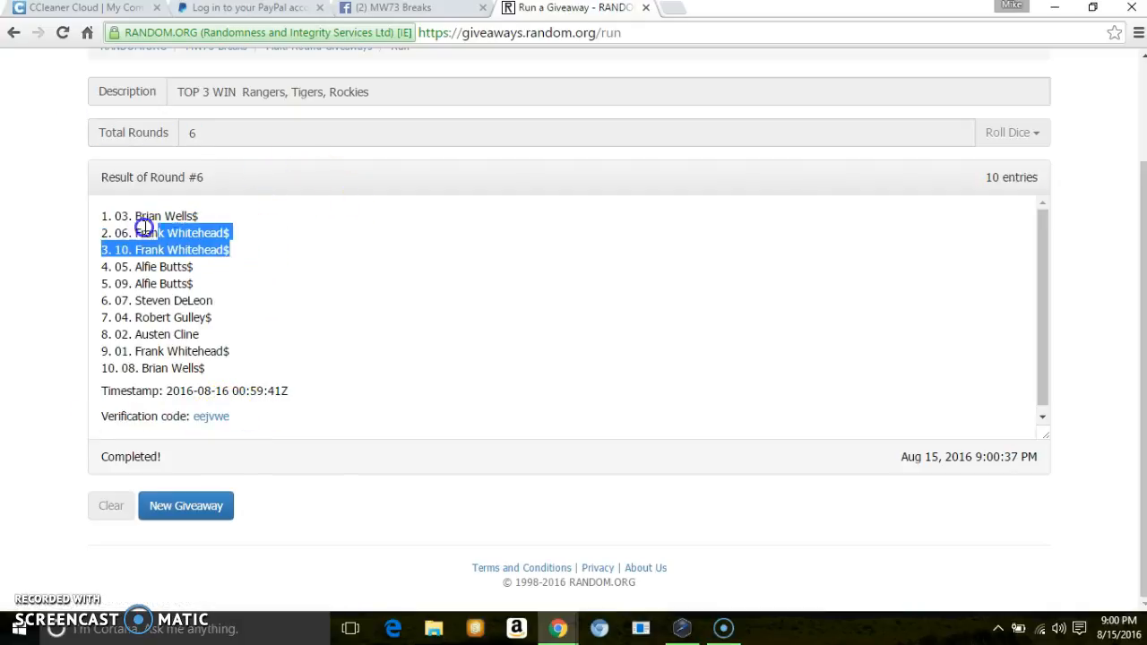
{"action": "left_click", "coordinate": [408, 7]}
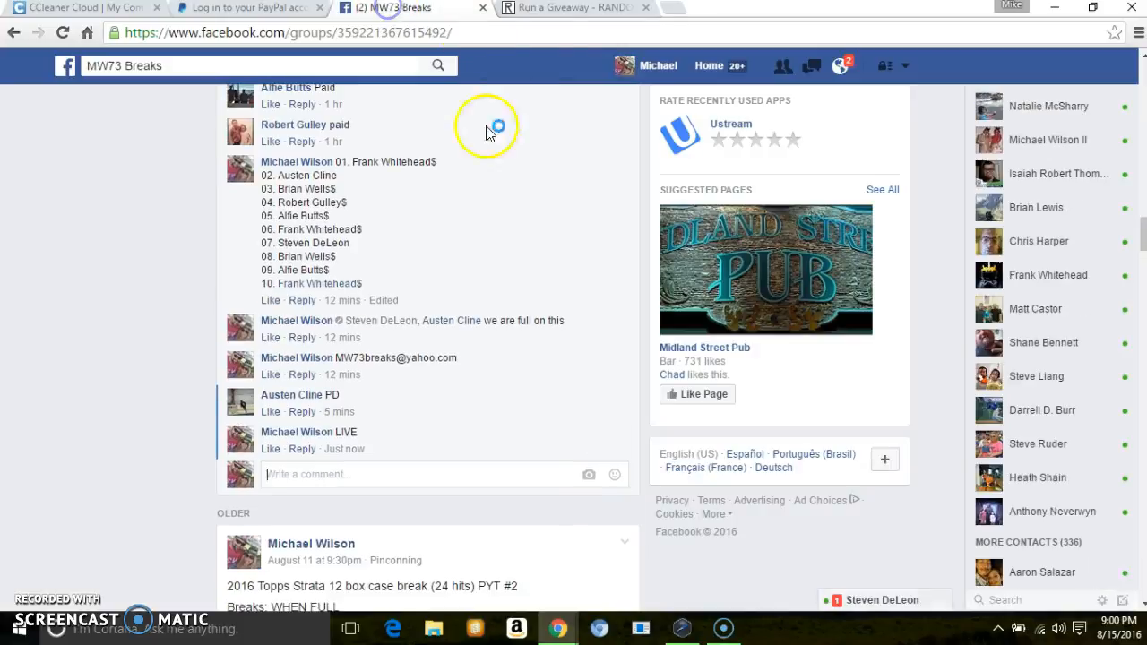
- Post a 'DONE' comment below the LIVE comment in the group thread
{"action": "type", "text": "D"}
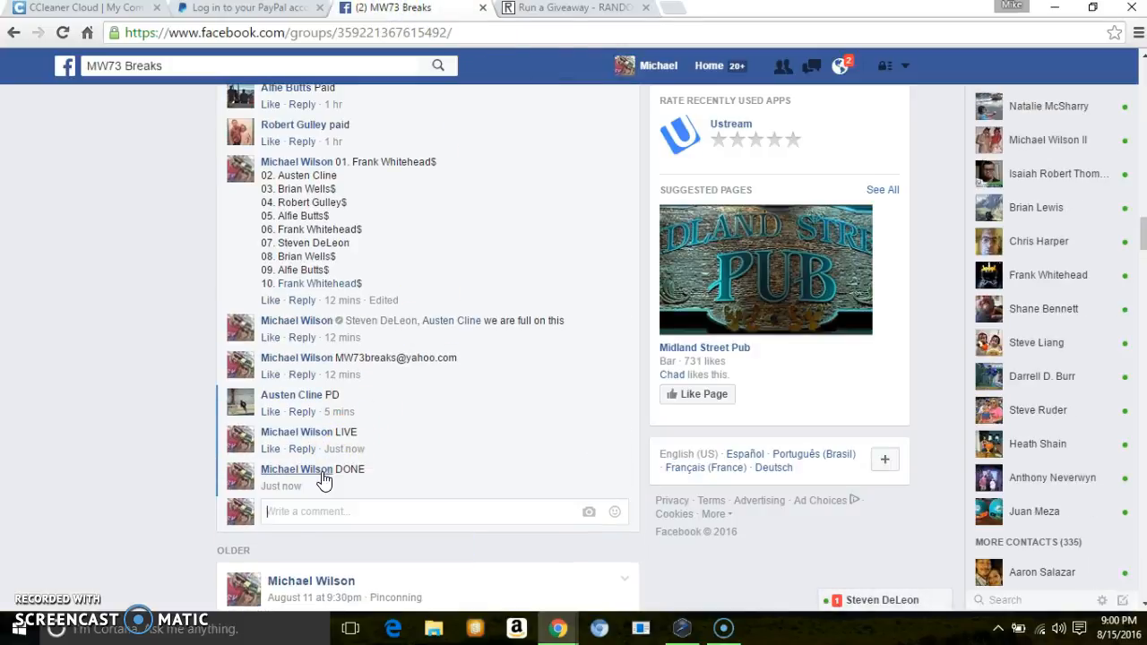
{"action": "scroll", "scroll_direction": "down", "scroll_amount": 3}
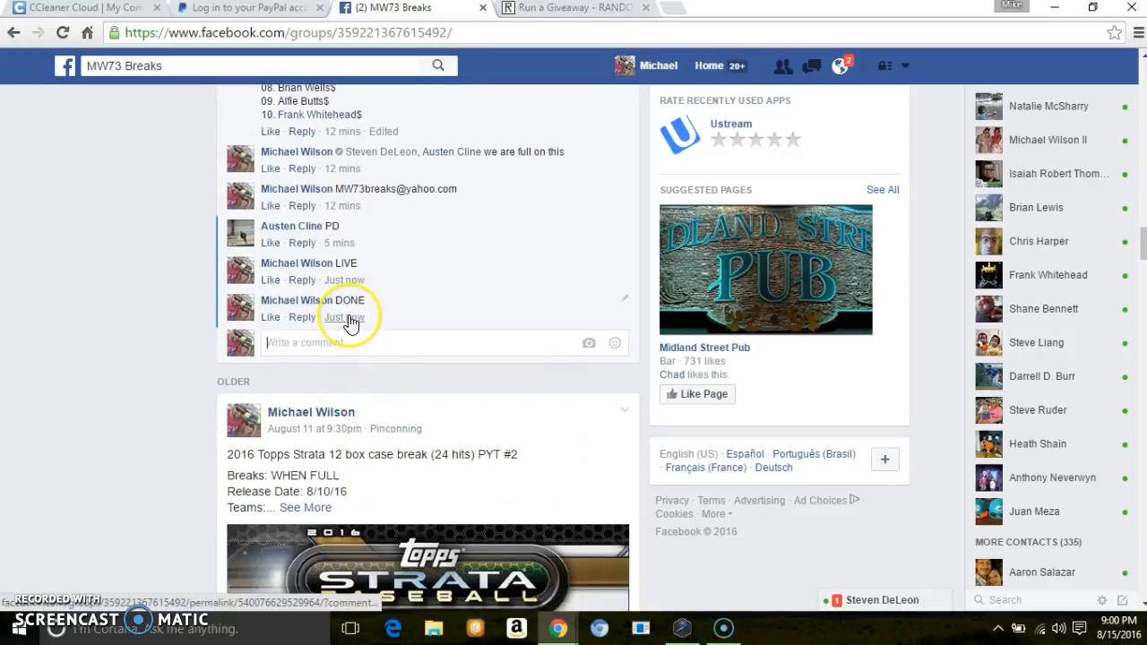